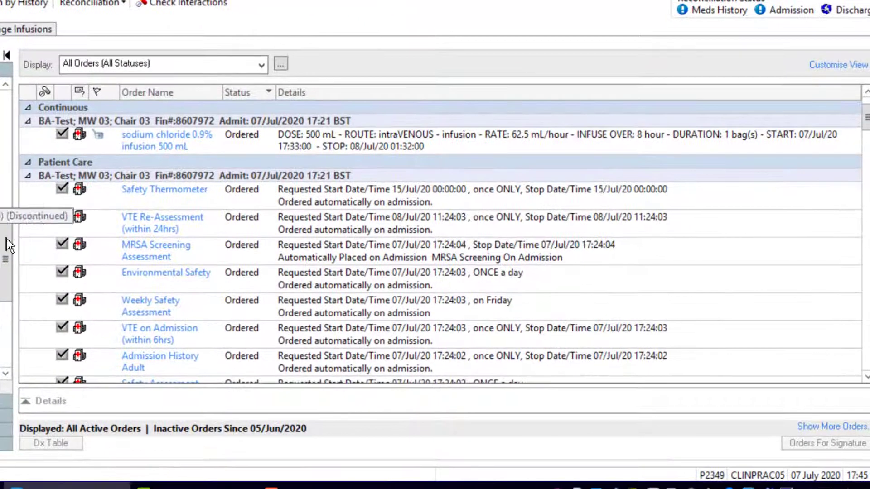
mouse_move(222, 358)
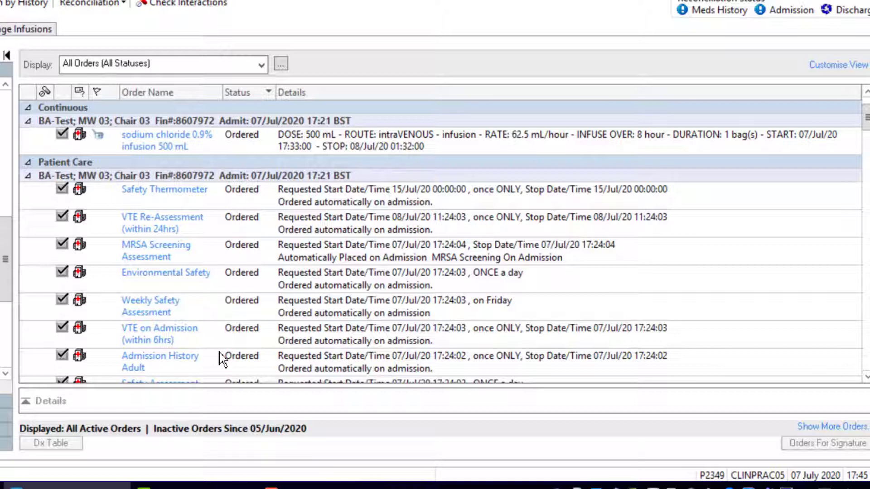
mouse_move(208, 242)
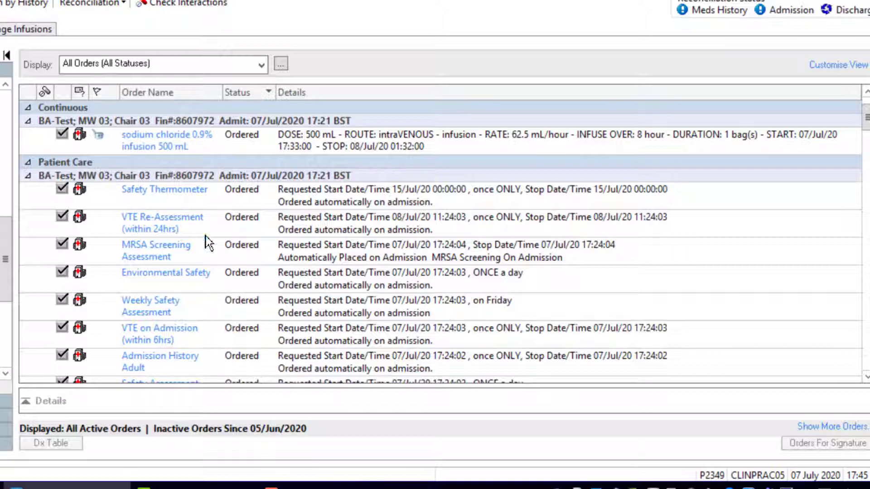
- Switch the Orders display filter to All Medications (All Statuses)
click(260, 64)
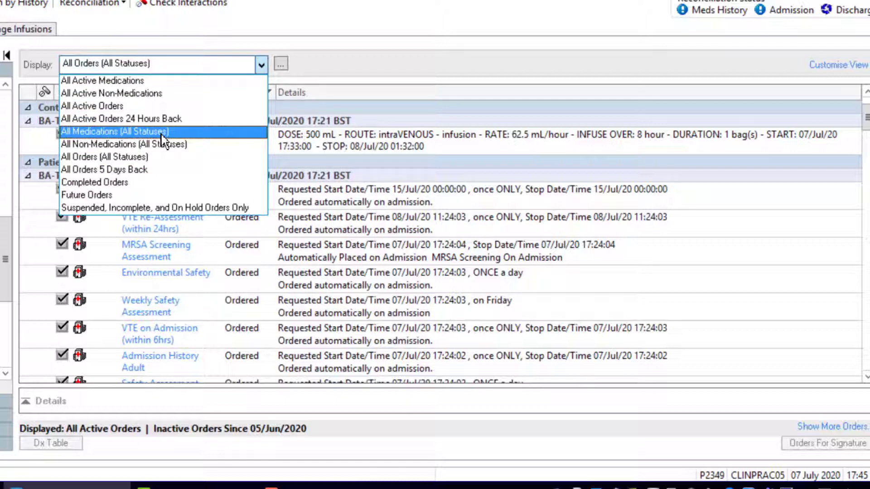
click(102, 131)
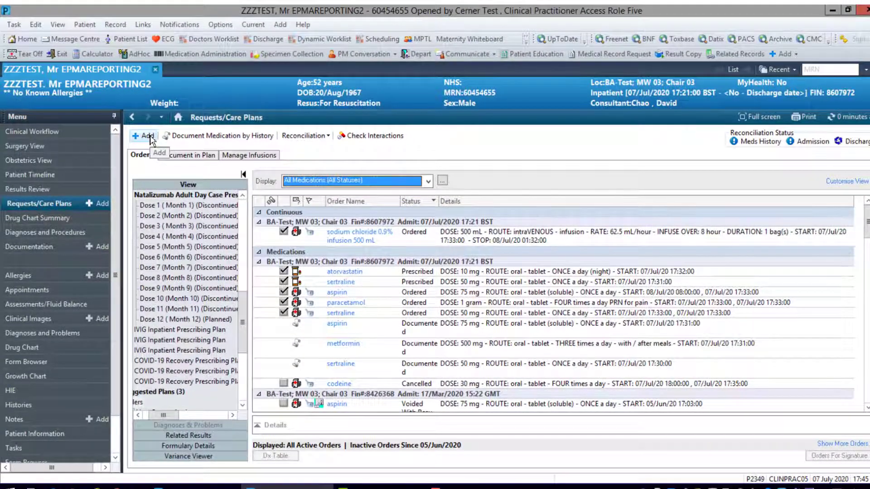
- Search Add Order for aspirin, then metformin, triggering the no-allergies-or-weight caution
click(144, 135)
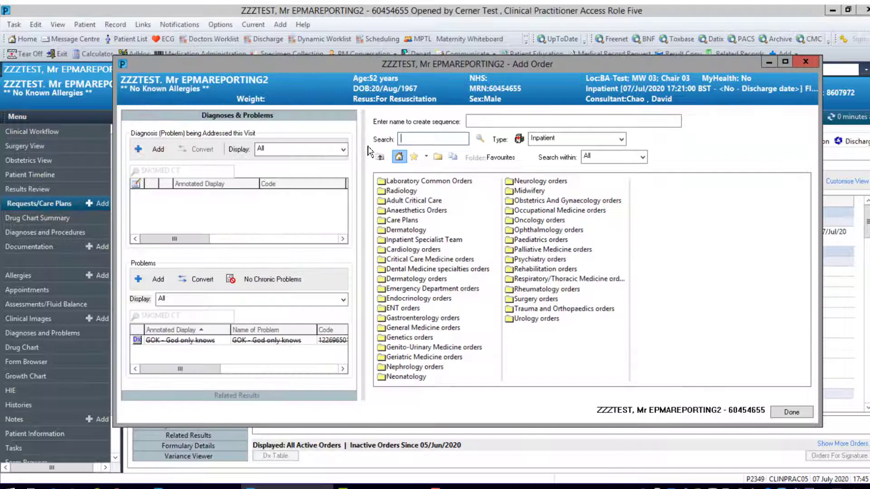
text(a)
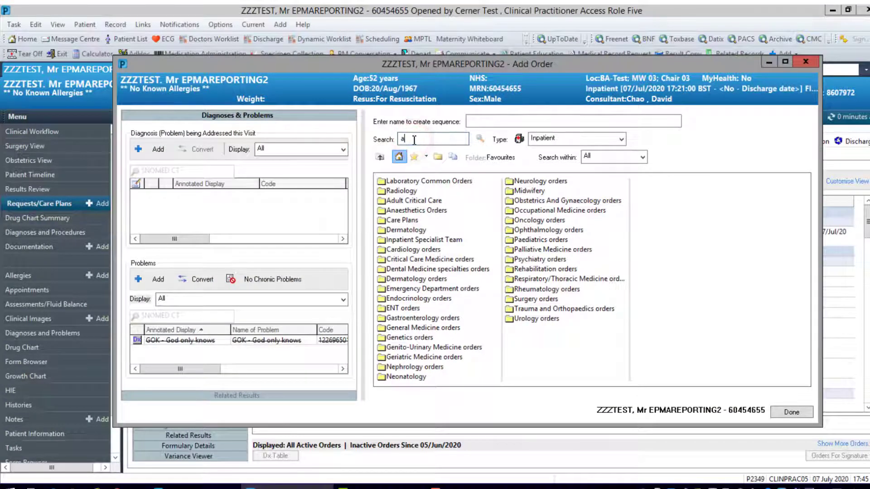
text(spir)
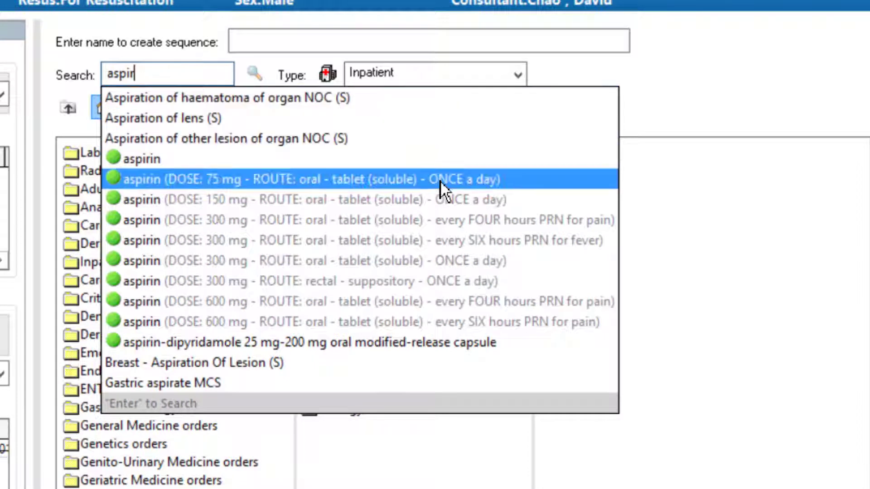
mouse_move(524, 195)
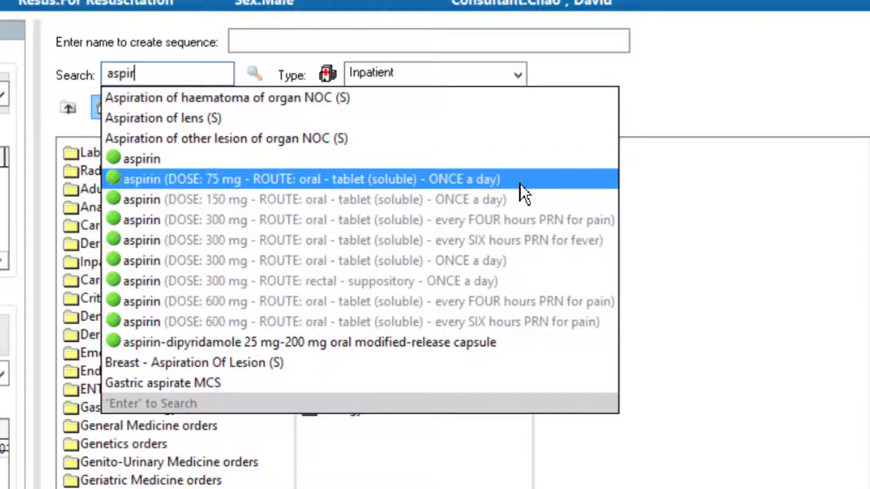
mouse_move(531, 191)
text(daltepa)
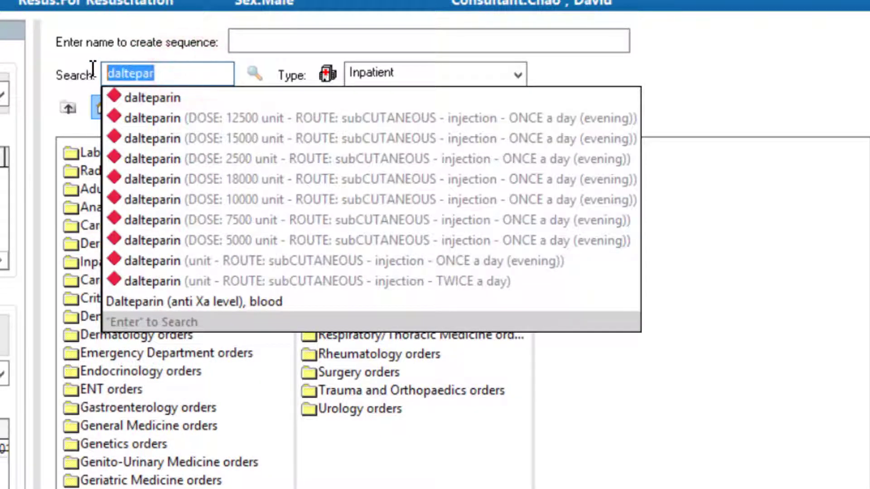
text(met)
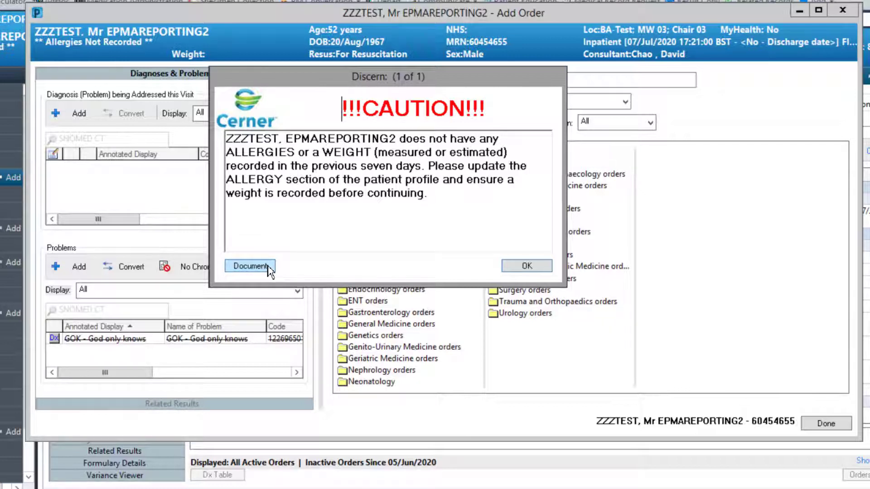
- Document No Known Allergies, then review the pending metformin 500 mg tablet order
click(250, 266)
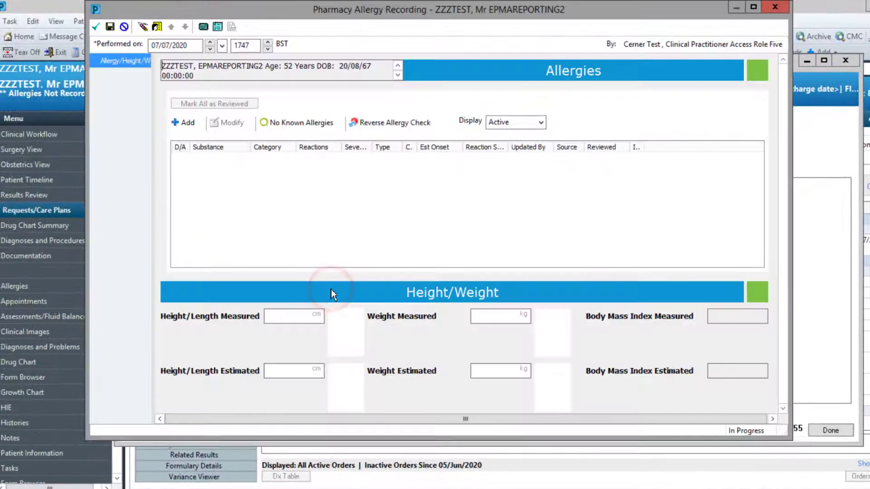
mouse_move(356, 227)
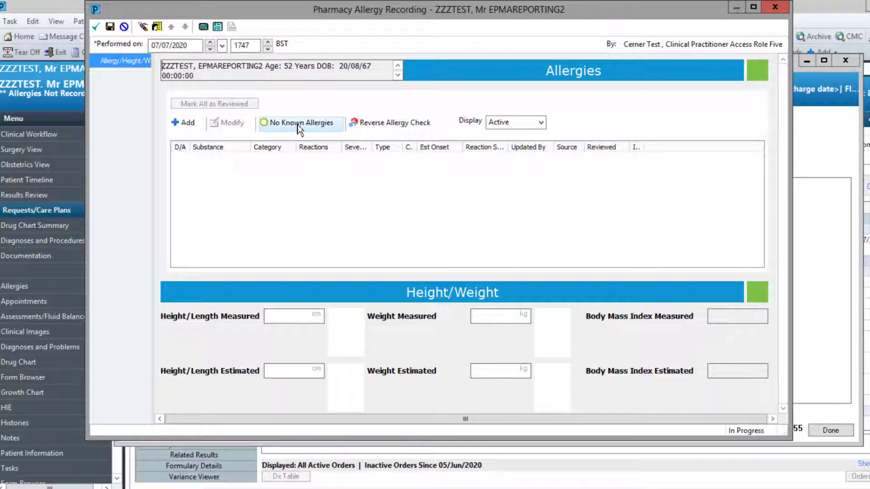
click(299, 122)
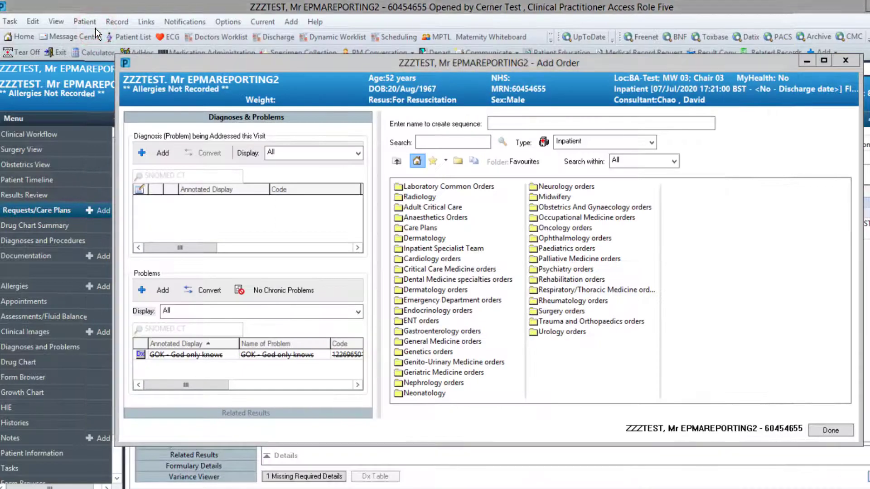
click(569, 279)
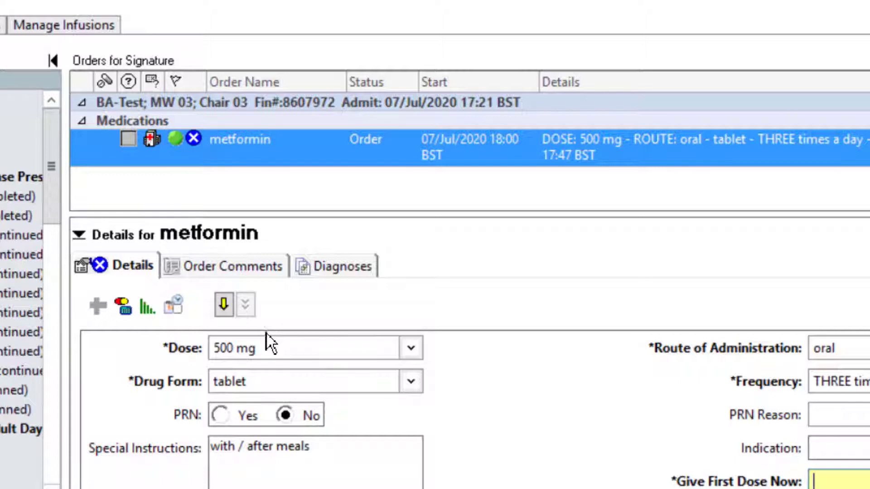
- Change the pending metformin dose from 500 mg to 1 gram
click(695, 373)
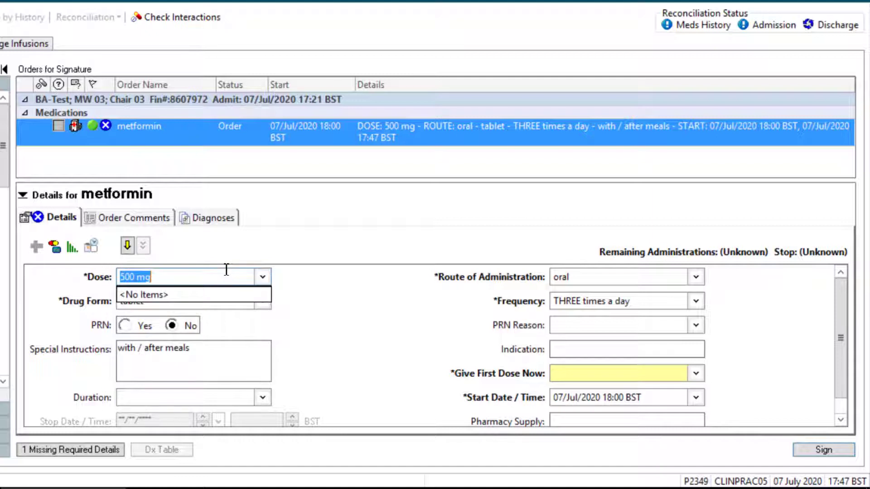
text(1 gram)
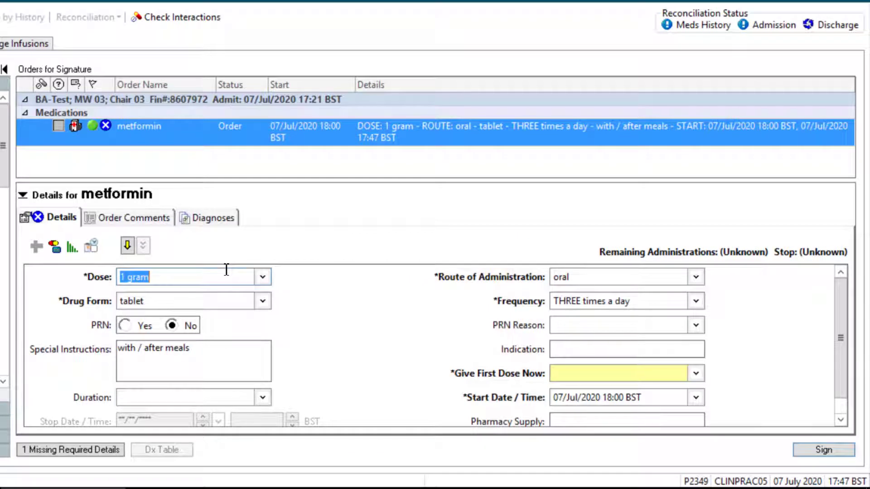
click(696, 301)
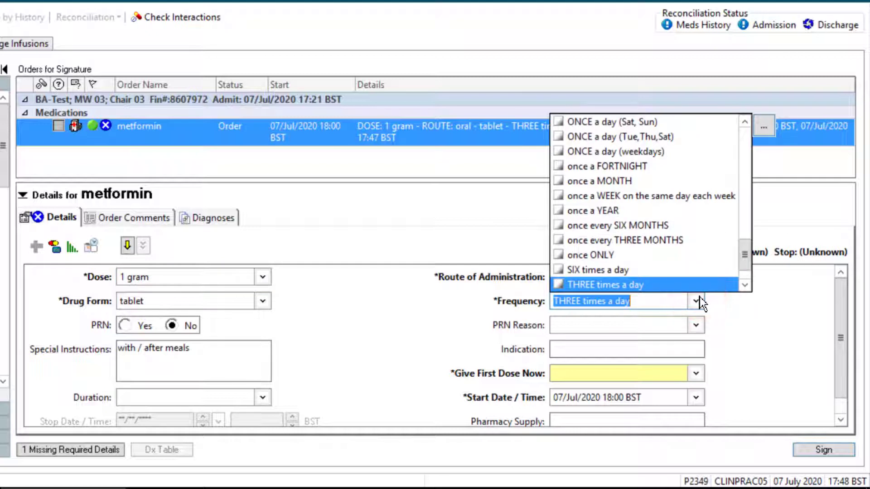
mouse_move(697, 299)
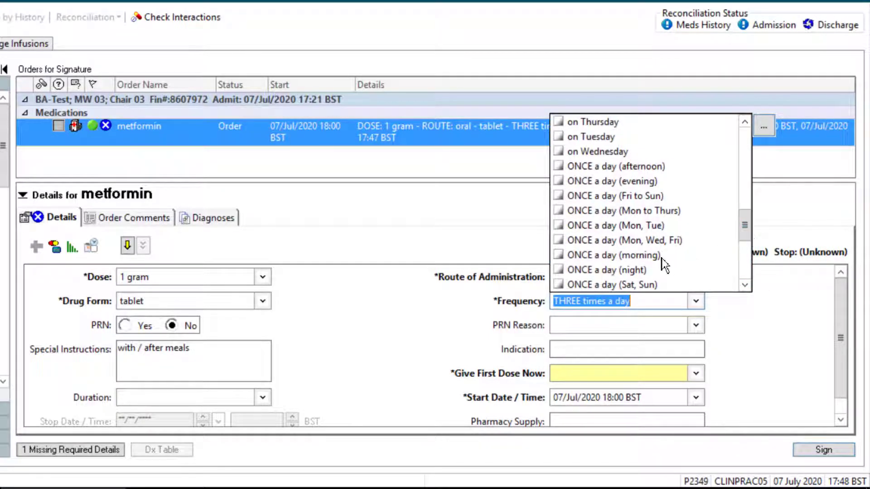
- Set metformin to ONCE a day (morning), starting 08/Jul/2020 08:00
click(613, 254)
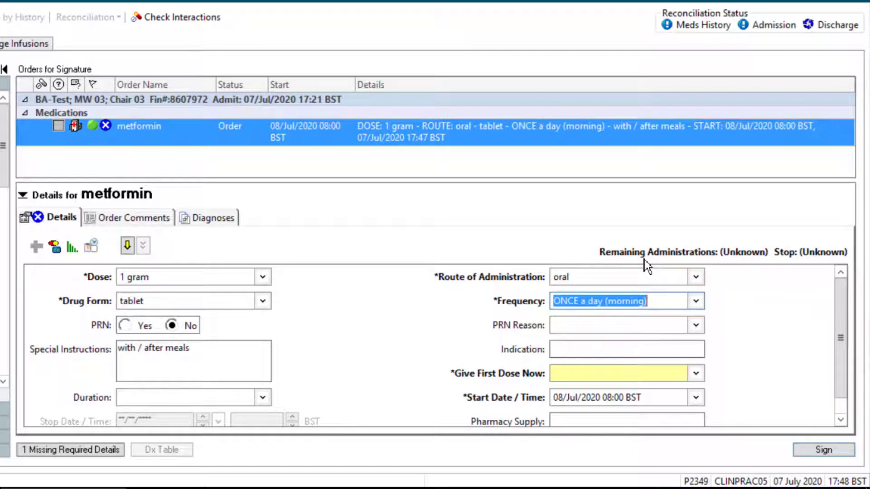
mouse_move(715, 300)
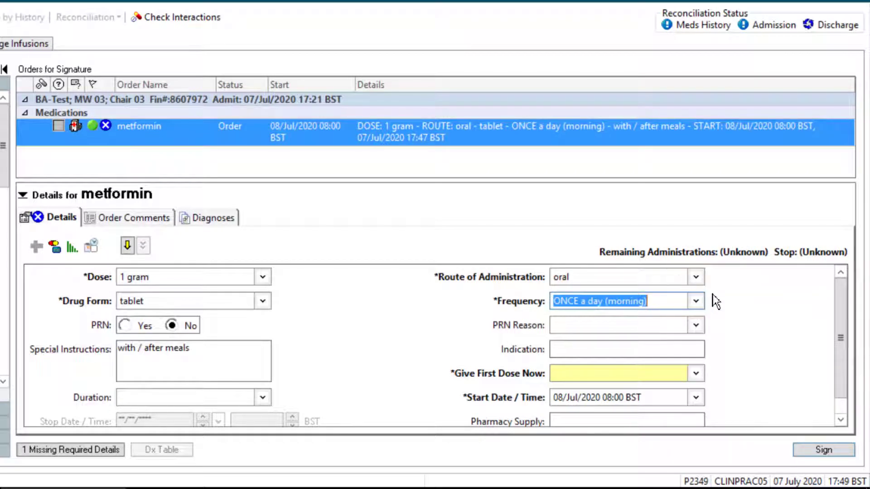
- Give metformin's first dose now, moving its start to 07/Jul/2020 17:47
click(695, 373)
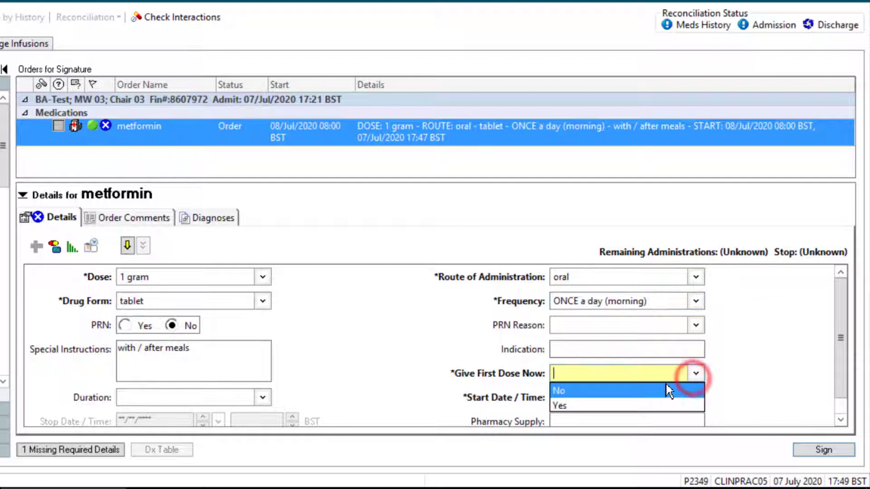
click(559, 405)
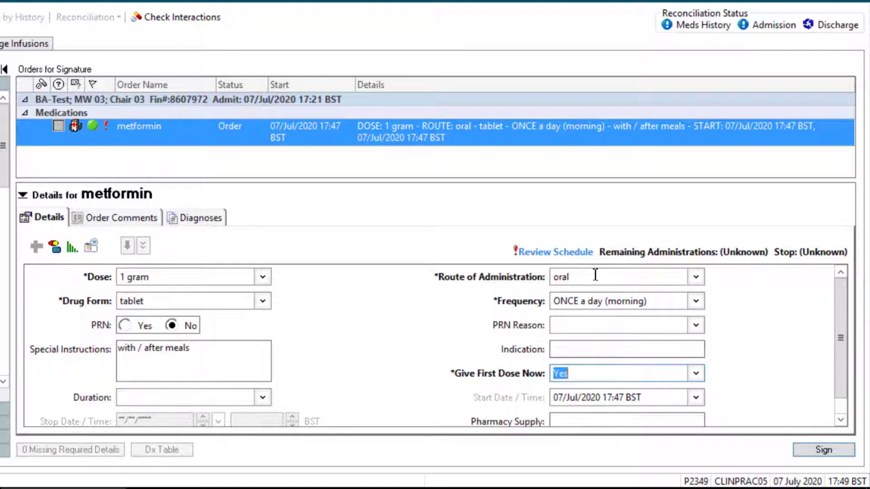
click(557, 252)
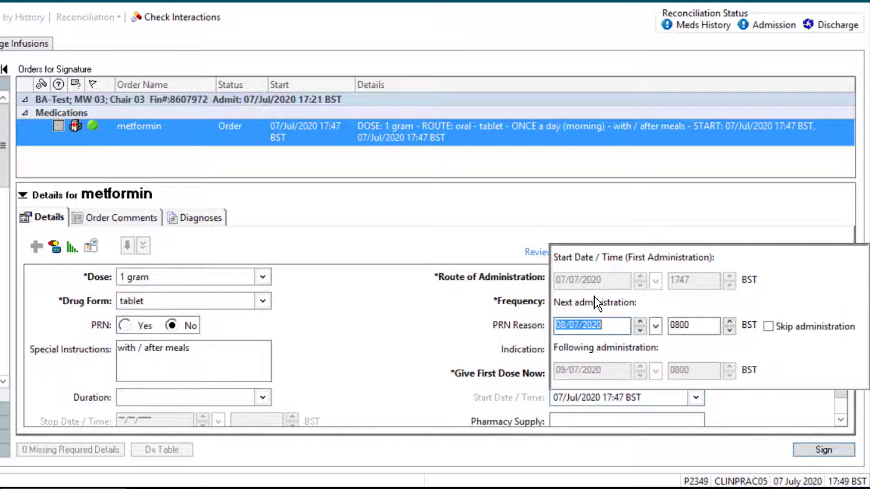
click(693, 325)
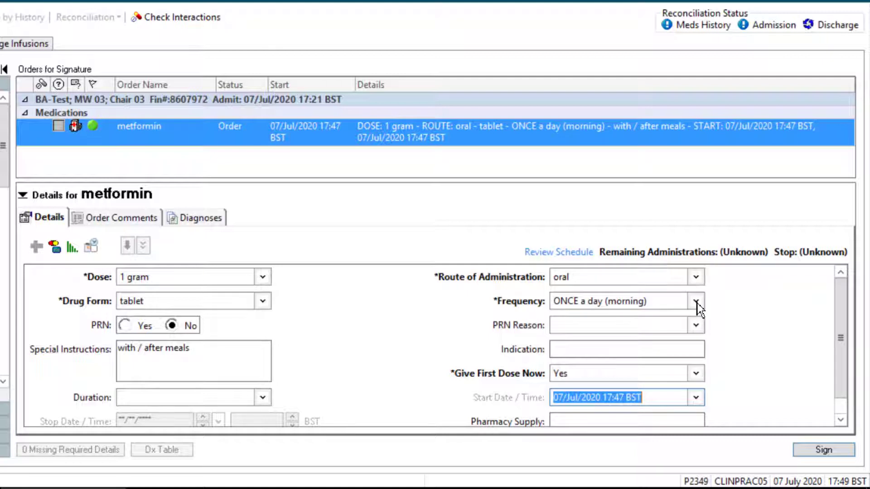
click(696, 301)
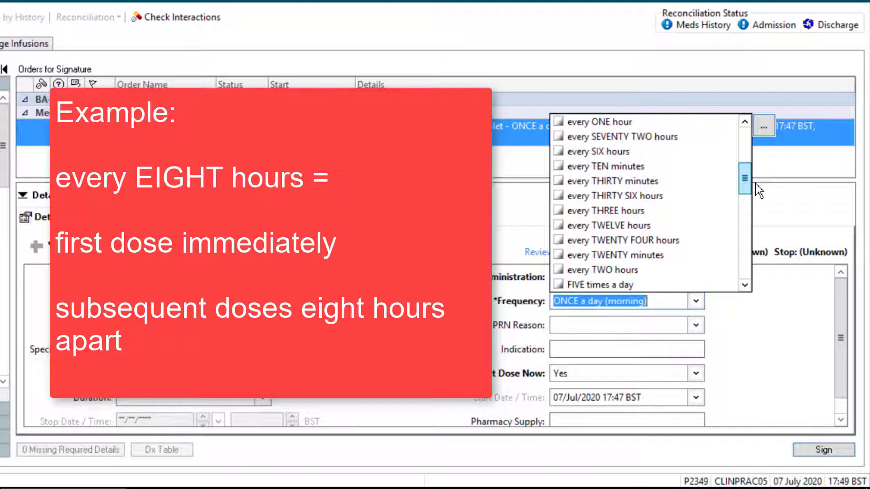
mouse_move(751, 195)
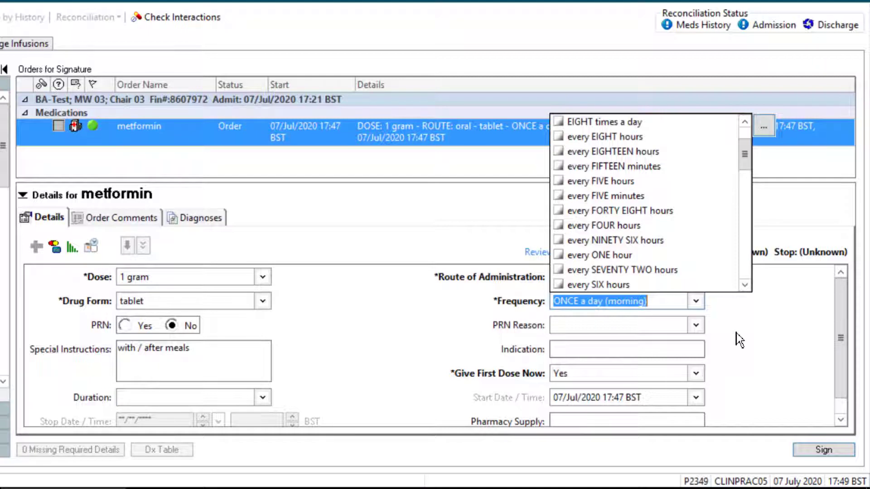
- Browse metformin's frequency options without changing them, then mark the order PRN
click(736, 333)
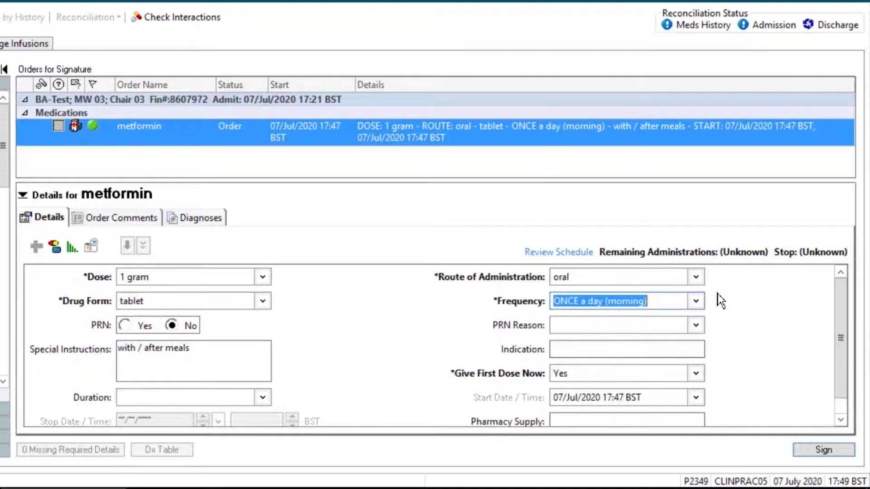
click(695, 301)
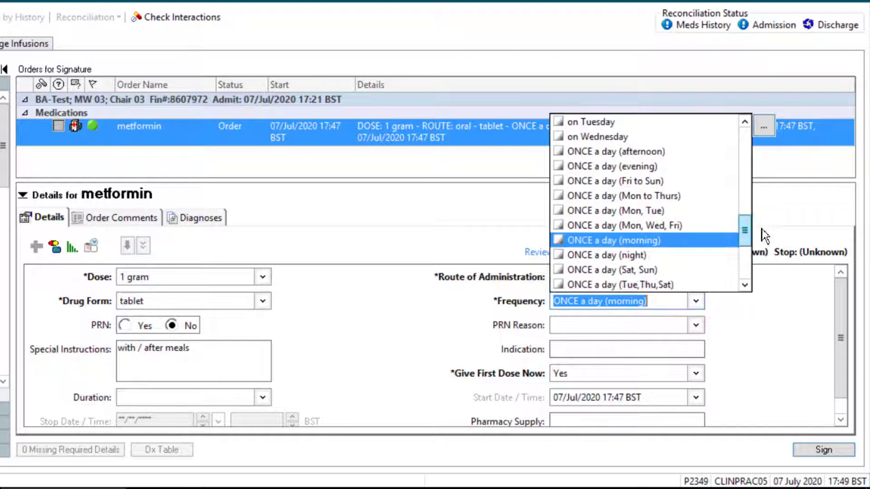
scroll(down, 3)
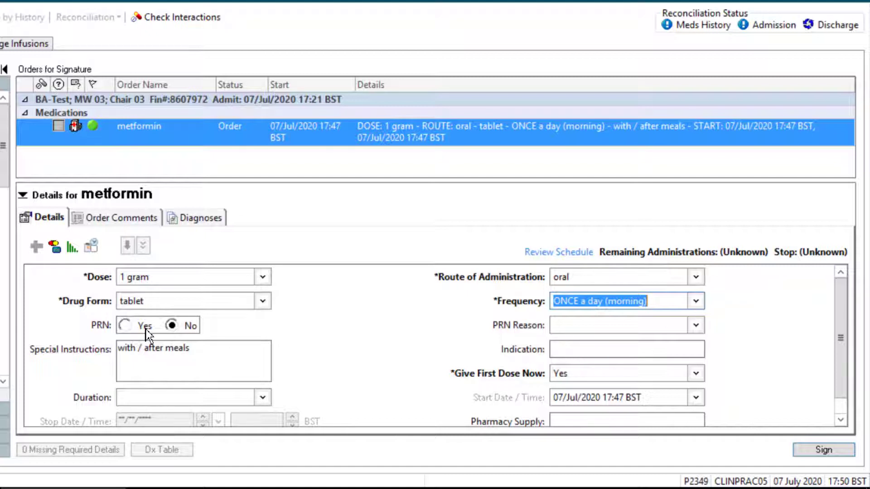
click(125, 325)
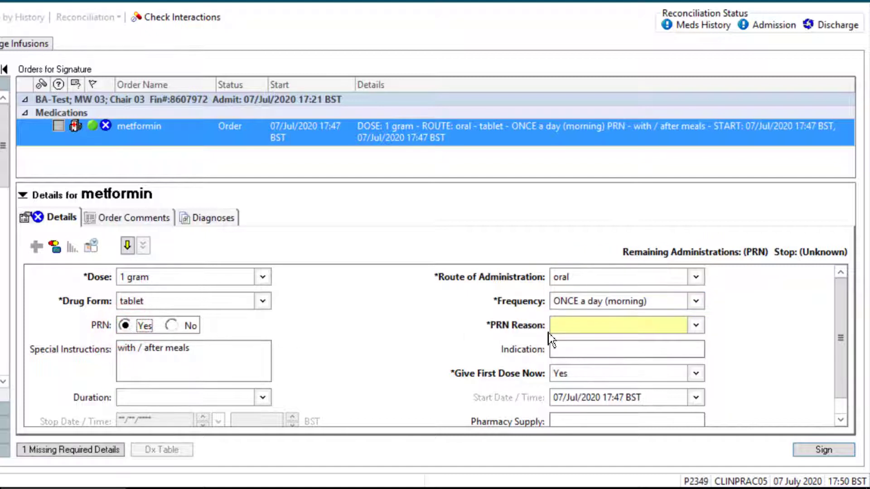
- Set metformin PRN back to No, remove the trial 1-week duration, and sign
click(694, 326)
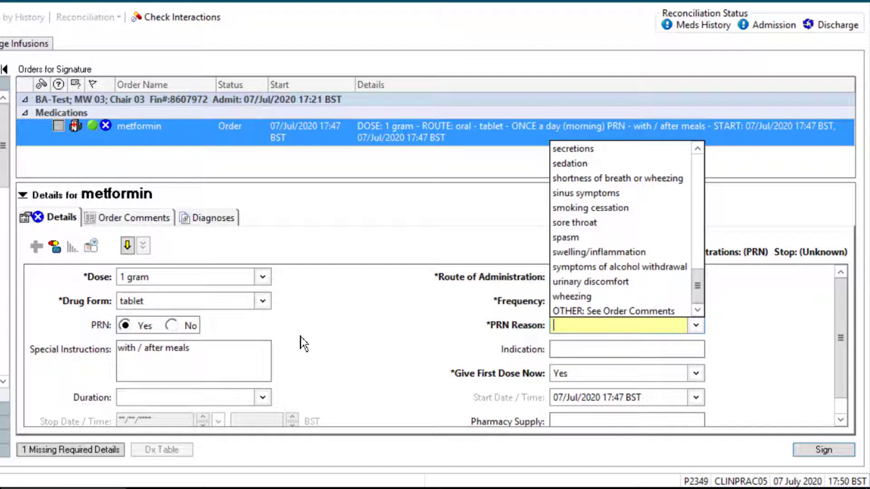
click(173, 325)
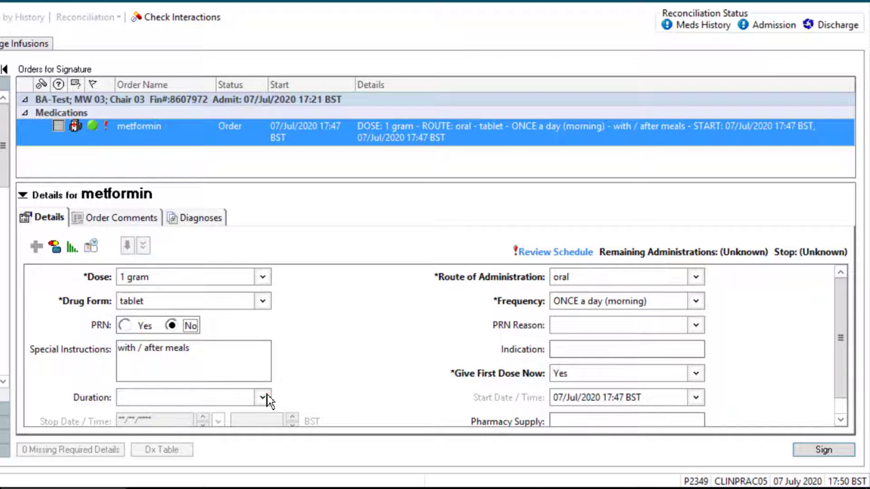
click(263, 397)
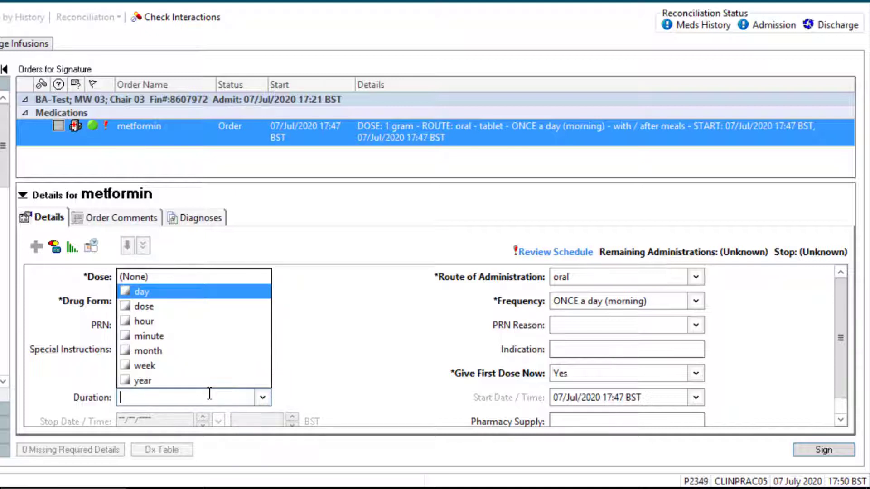
click(149, 365)
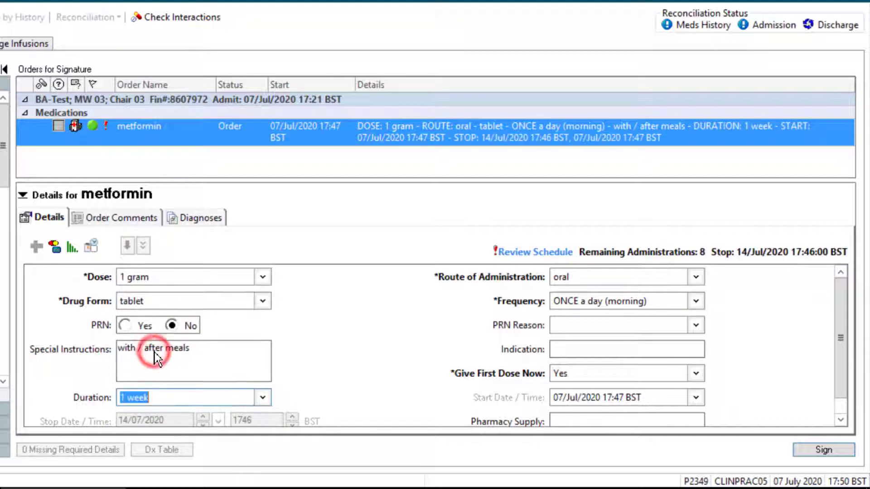
mouse_move(268, 438)
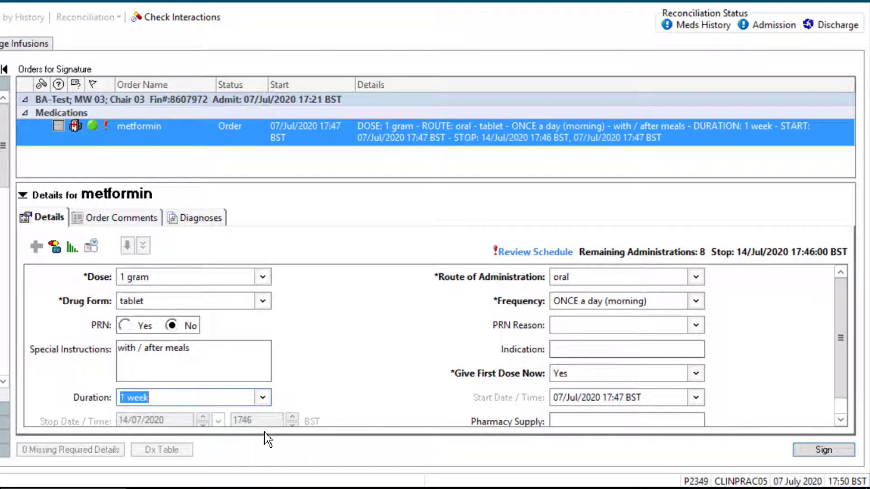
mouse_move(137, 438)
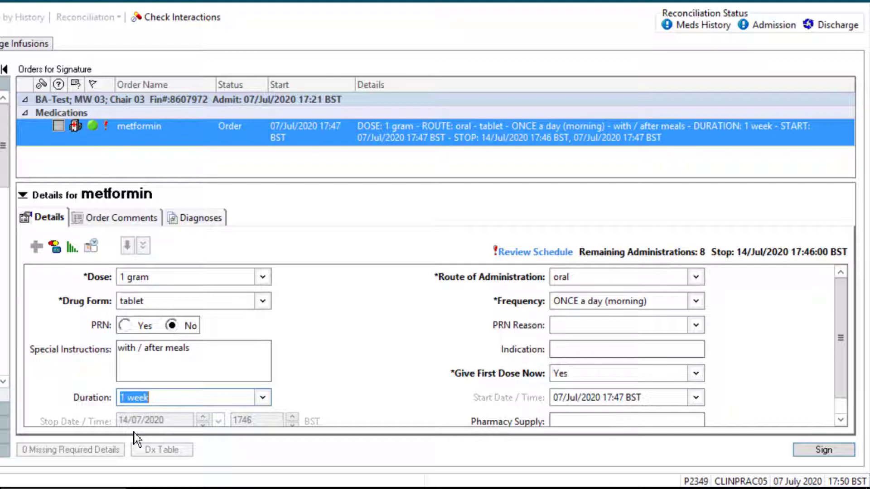
click(261, 397)
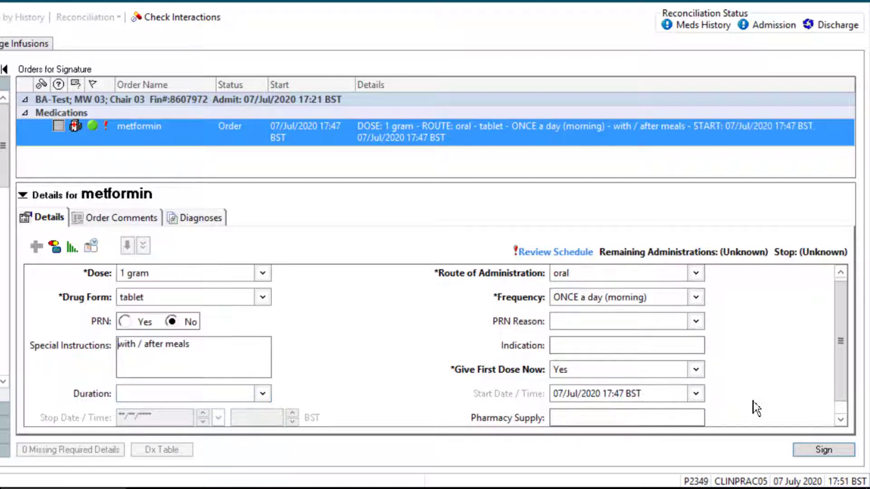
click(824, 450)
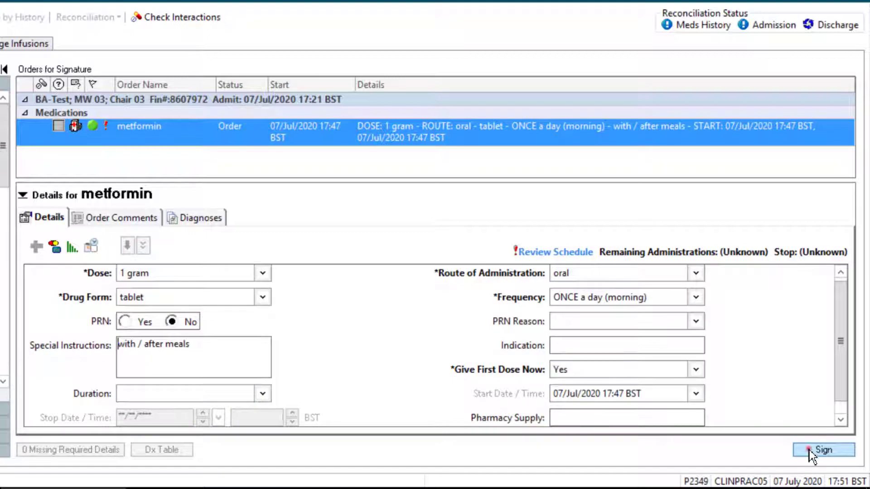
click(823, 450)
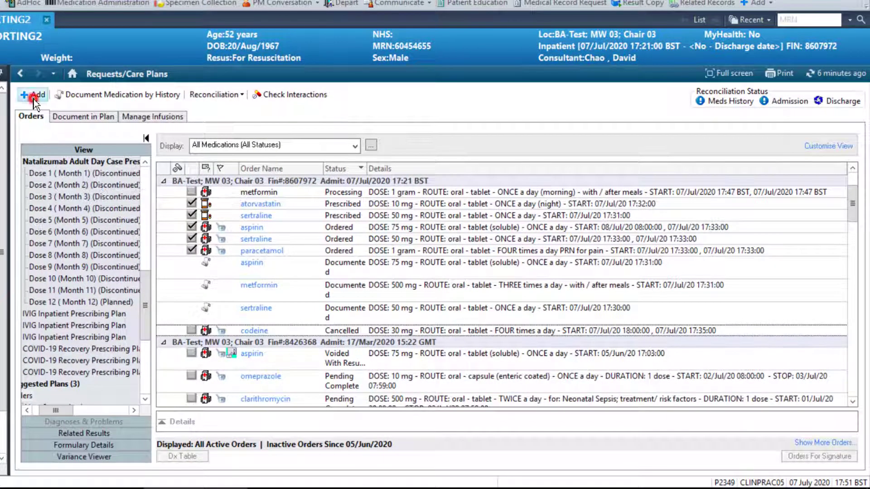
- Search for ramipril and add the 5 mg oral capsule once-daily order
click(32, 95)
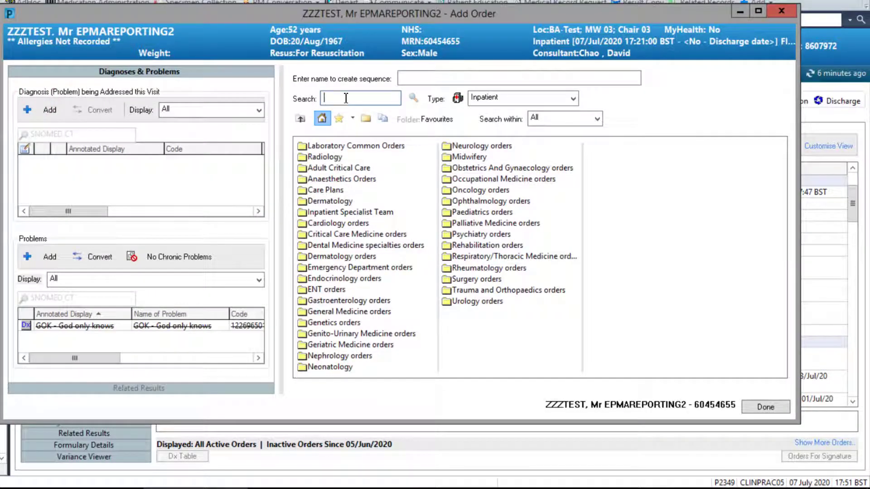
text(ramipl)
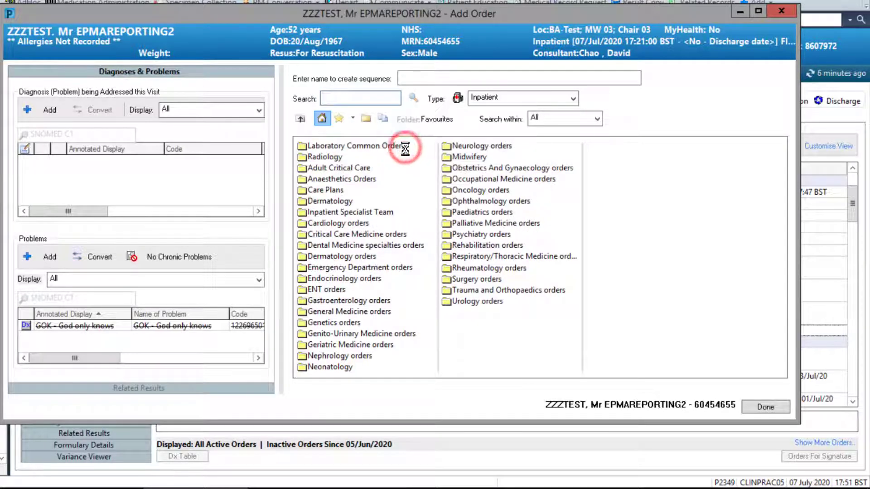
click(765, 407)
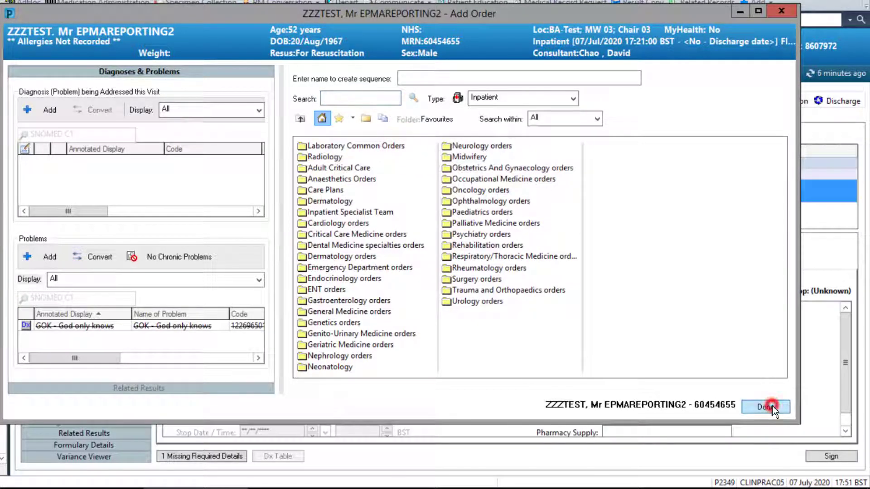
click(765, 407)
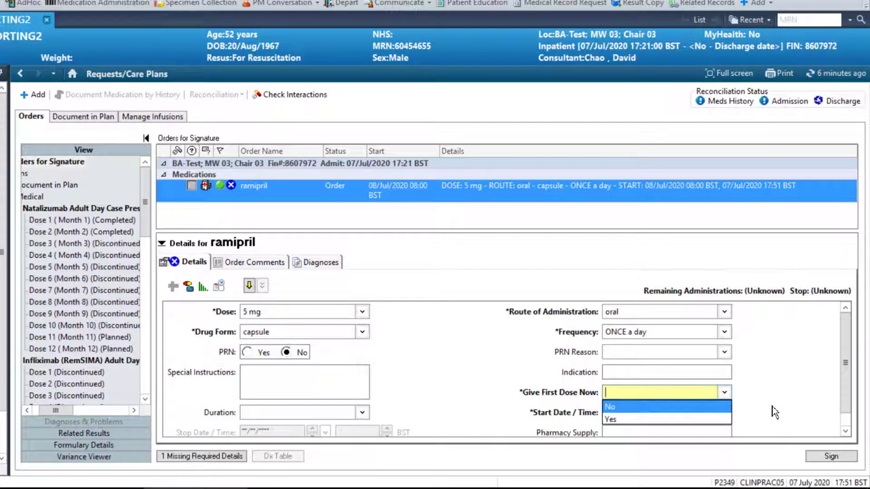
mouse_move(748, 413)
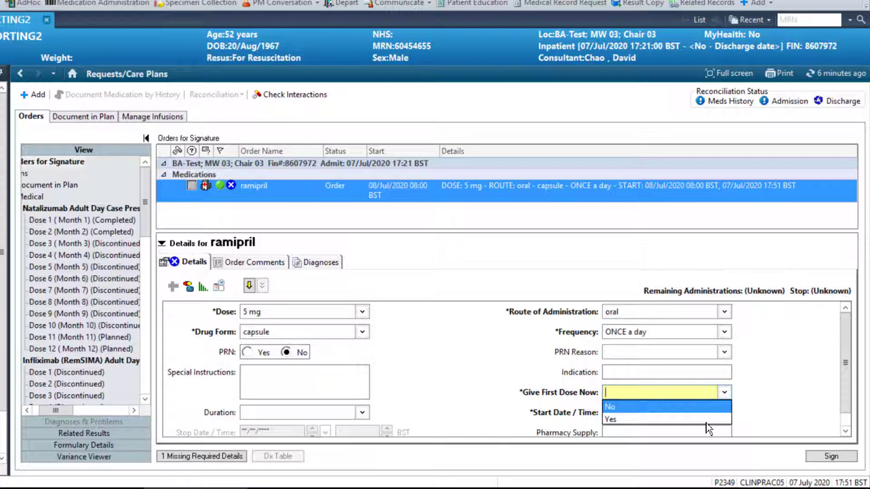
- Give ramipril's first dose now and sign the 5 mg once-daily order
click(611, 419)
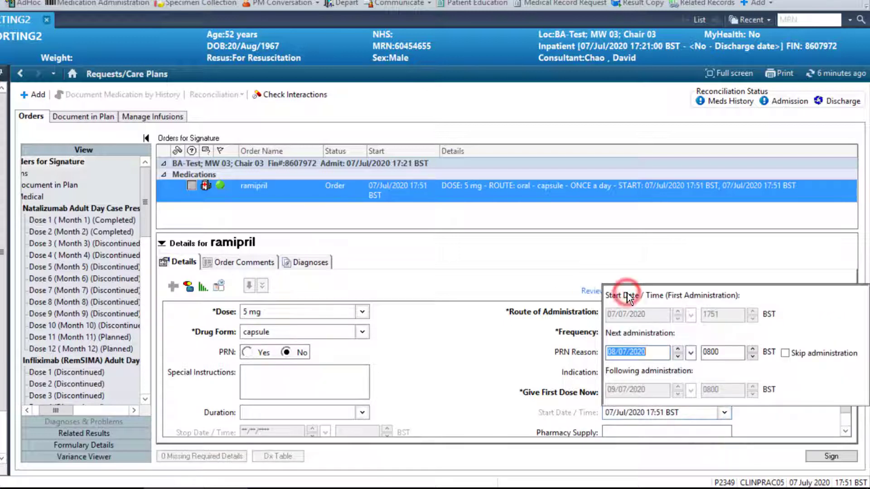
mouse_move(801, 324)
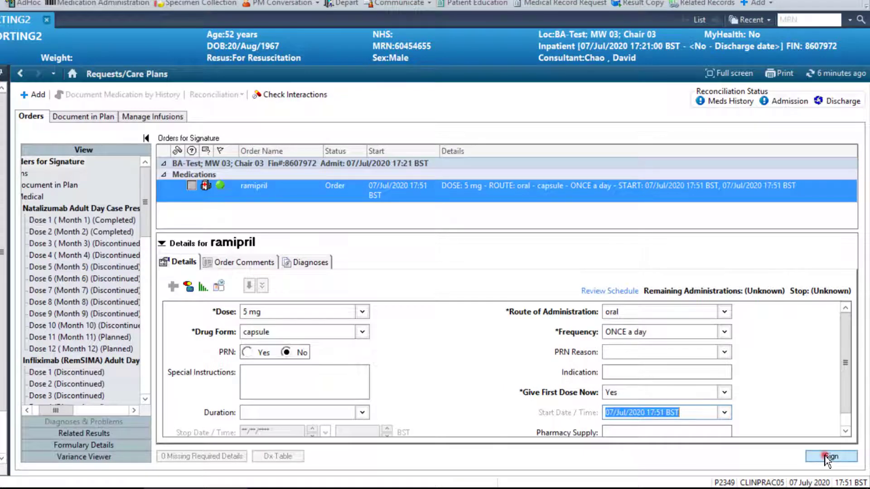
click(830, 456)
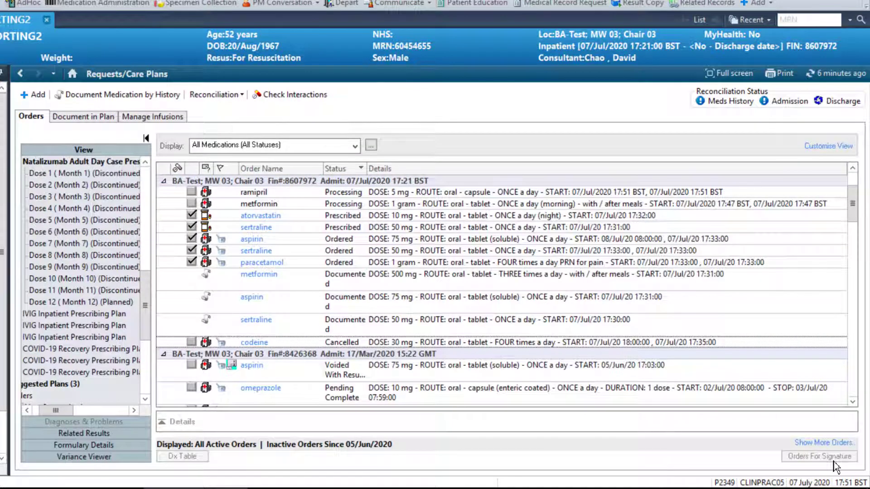
click(840, 73)
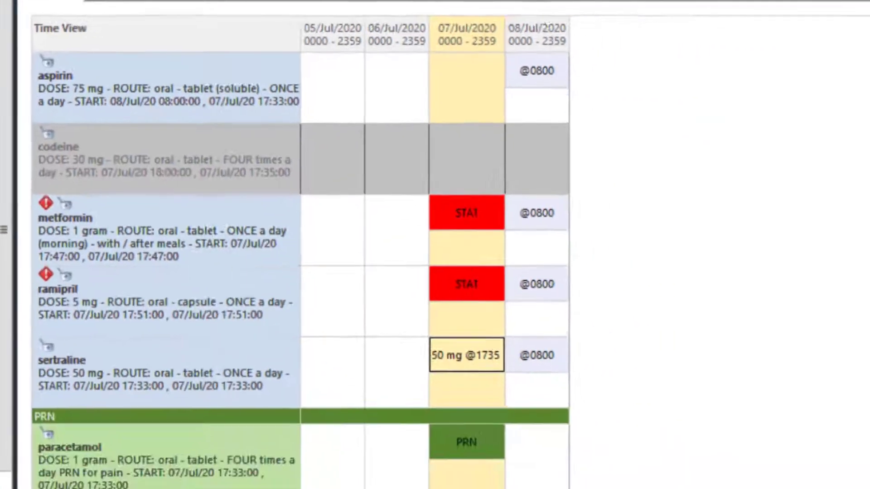
- Scroll the 05–10 July drug chart timeline to review the metformin and ramipril STAT doses
scroll(down, 3)
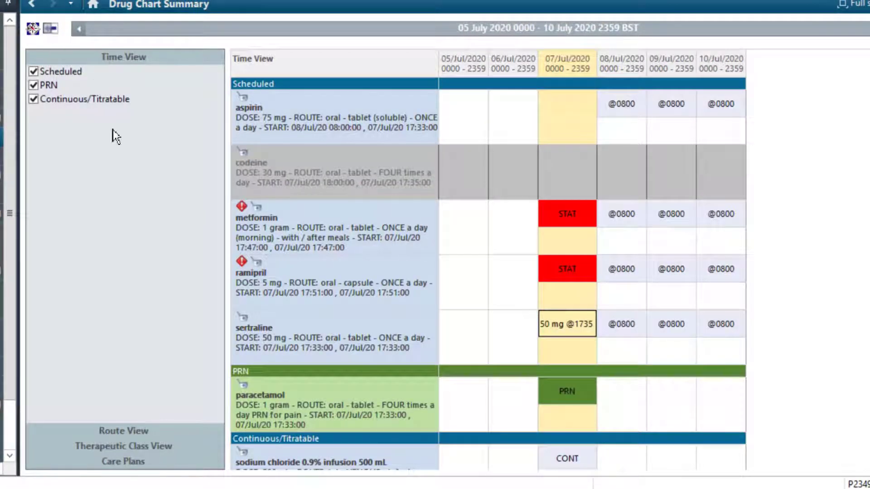
- View the drug chart by therapeutic class, then return to the Requests/Care Plans orders list
click(124, 87)
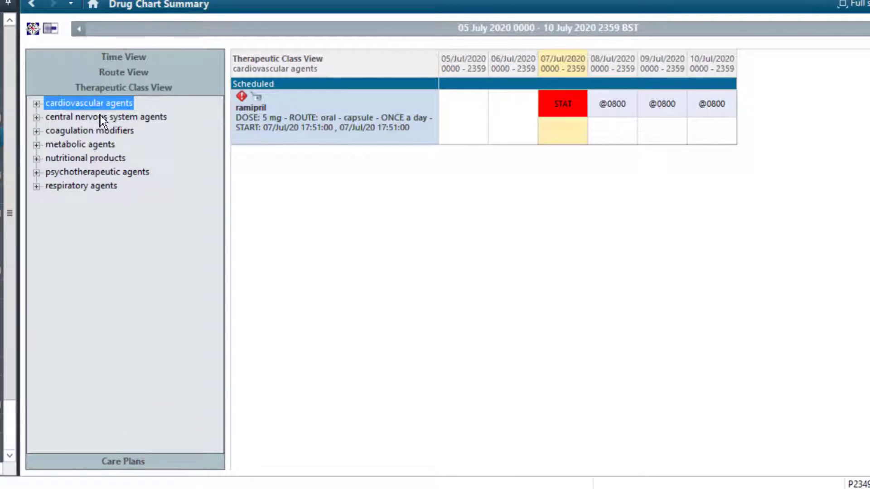
click(106, 116)
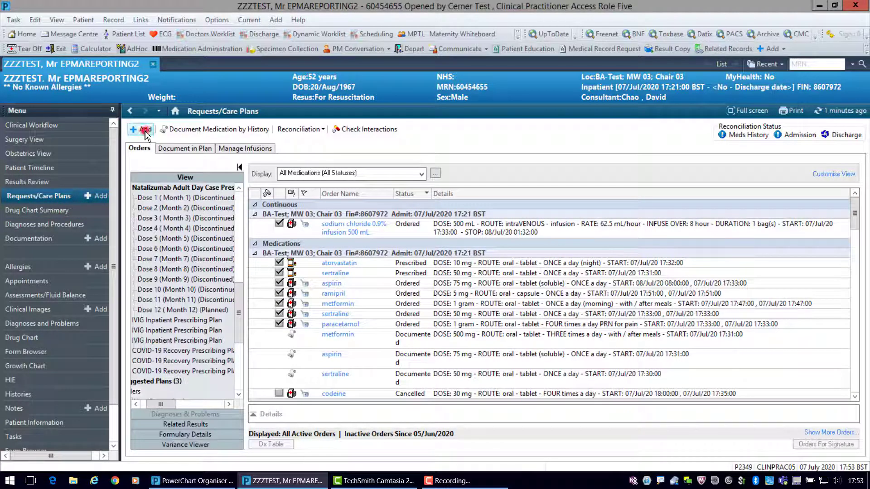
- Start a new order and search the catalogue for timolol, after trying 'tacroli' and 'adopo'
click(142, 129)
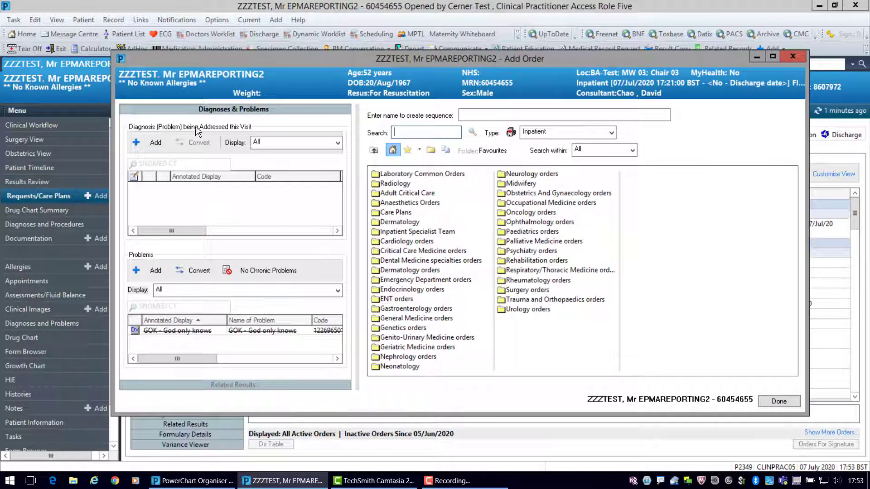
click(425, 132)
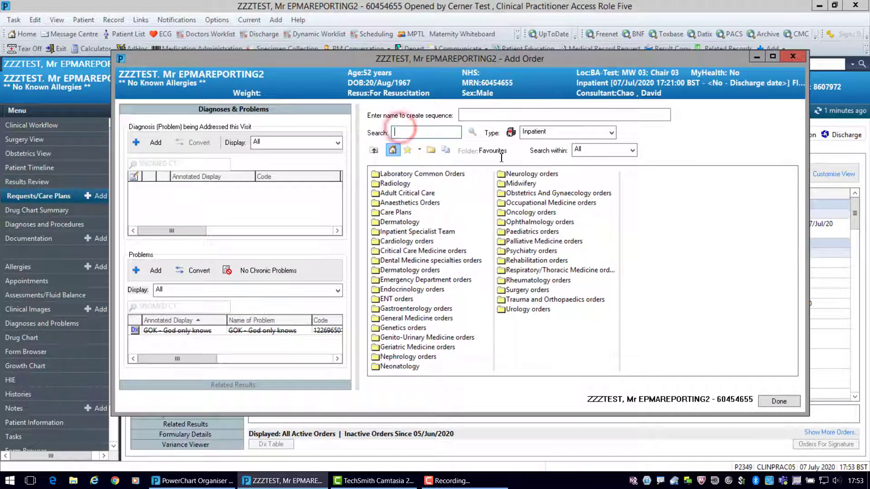
text(tacroli)
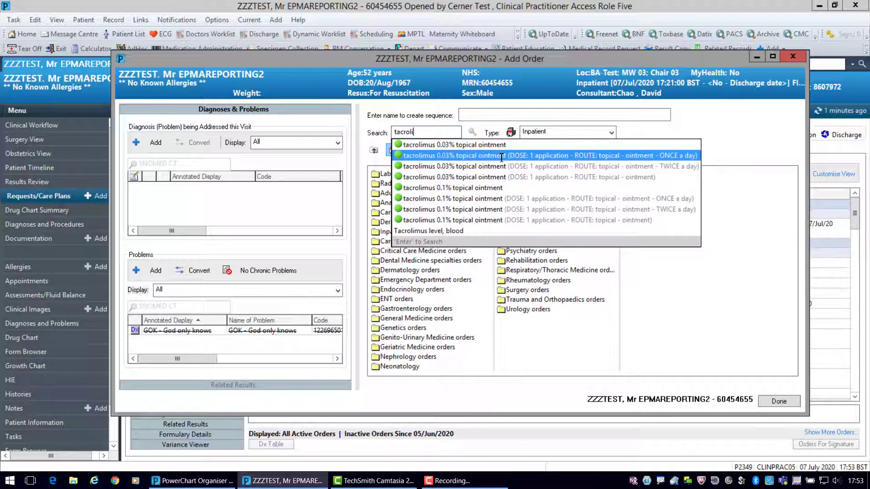
text(adopo)
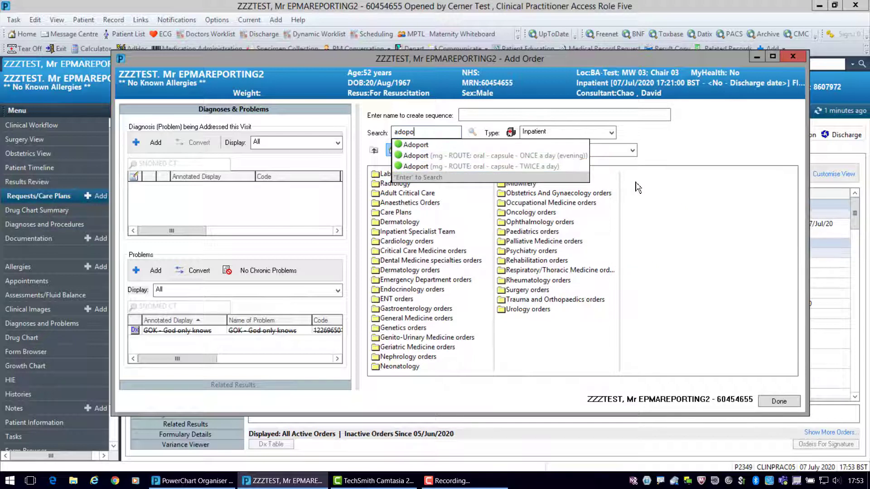
click(423, 132)
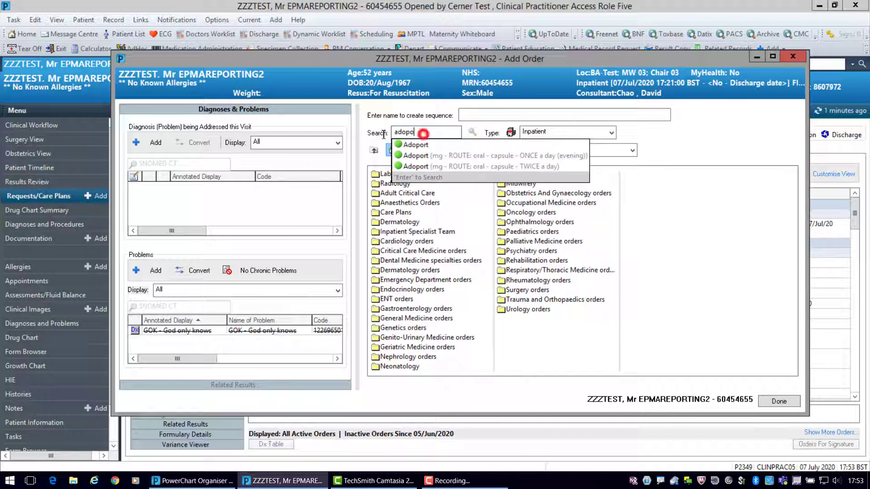
text(timolol)
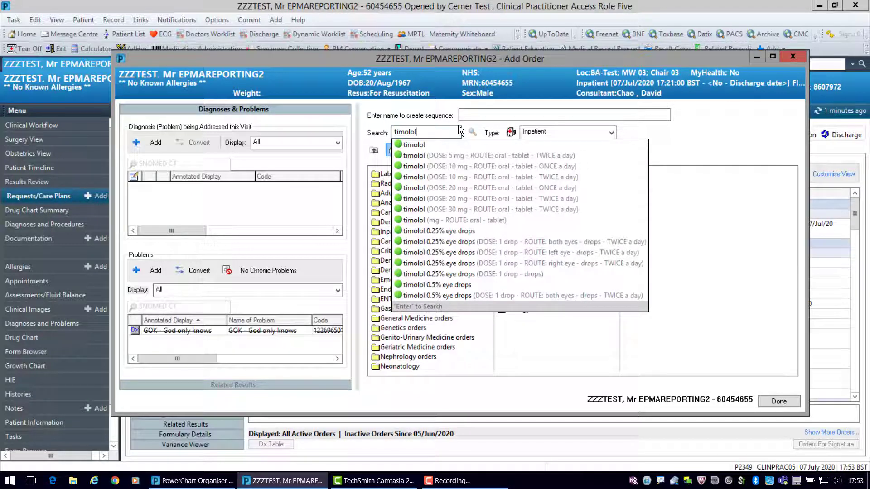
click(472, 132)
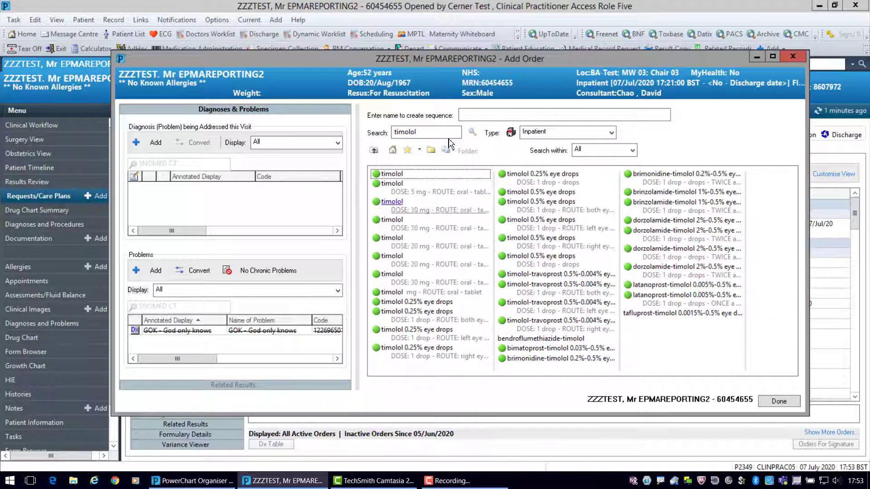
- Add a Freetext Medication order from a 'freete' search, acknowledging the interaction-checking warning
click(426, 131)
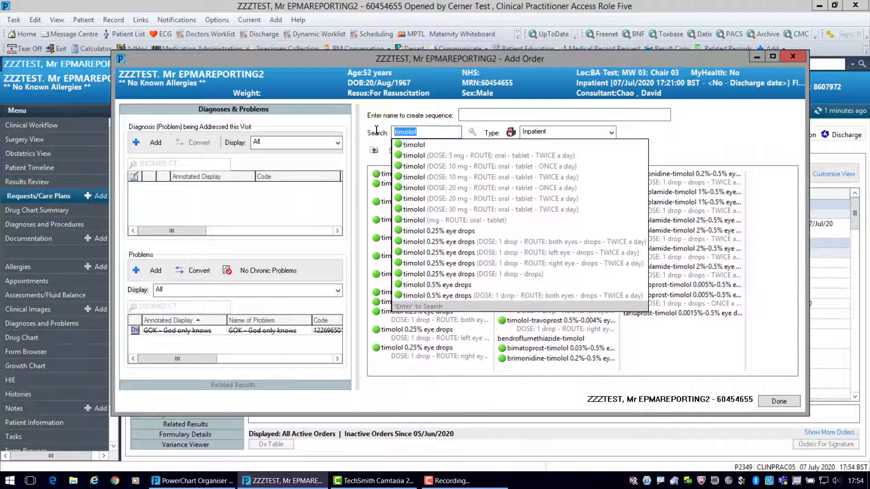
text(freete)
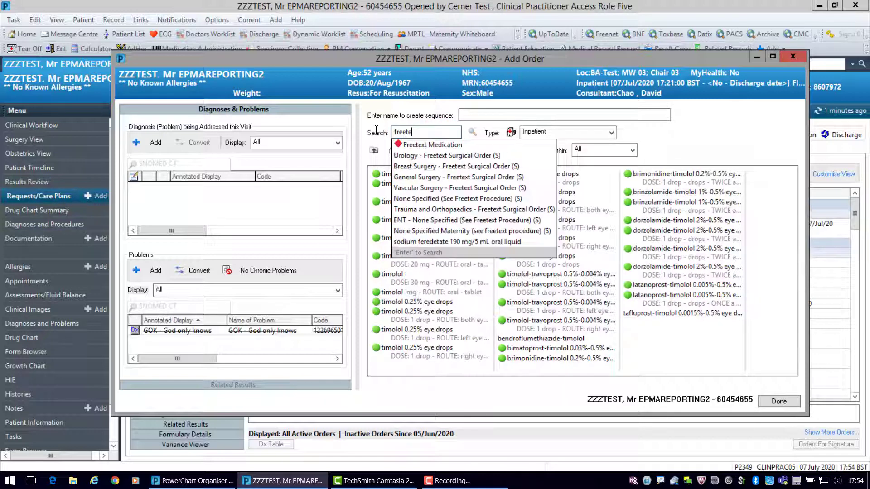
mouse_move(447, 145)
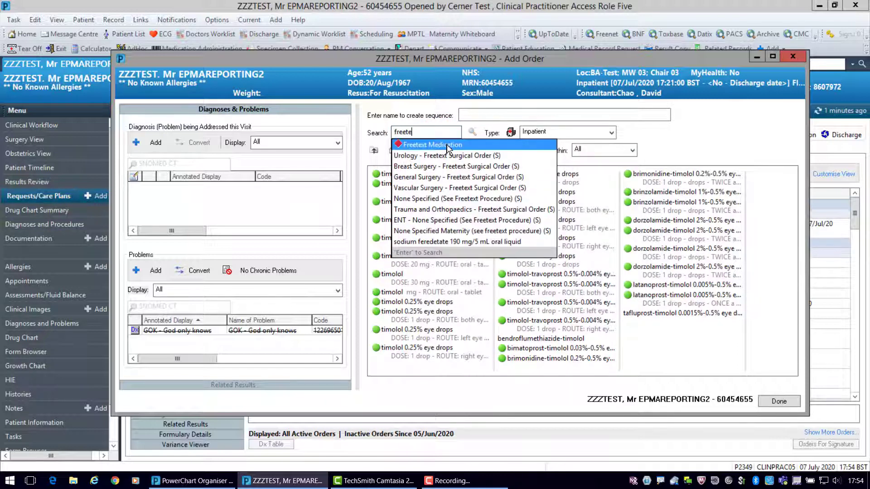
click(431, 144)
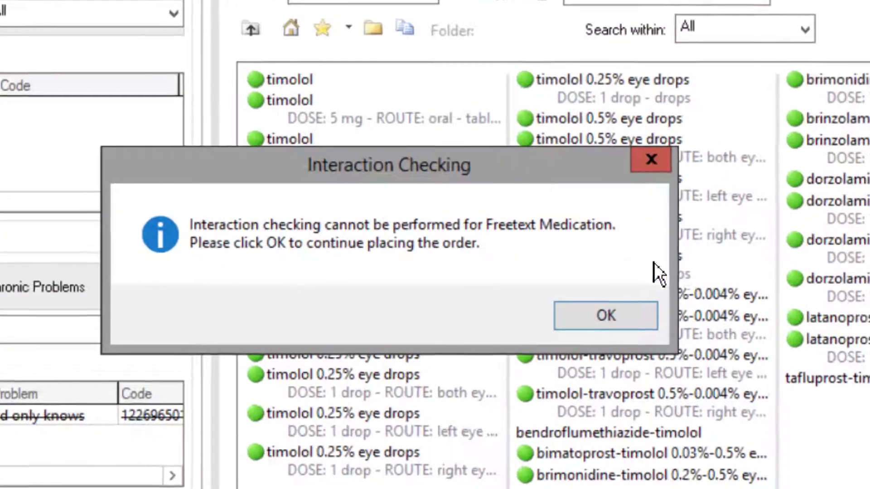
click(605, 315)
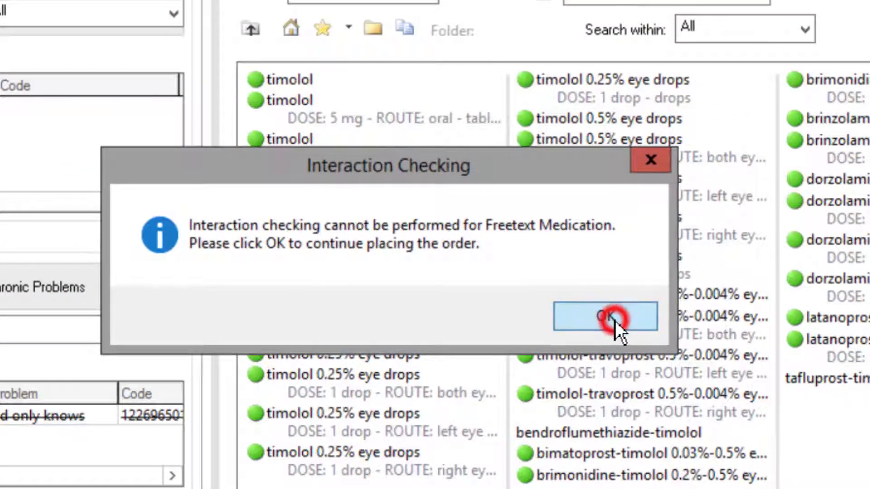
click(604, 316)
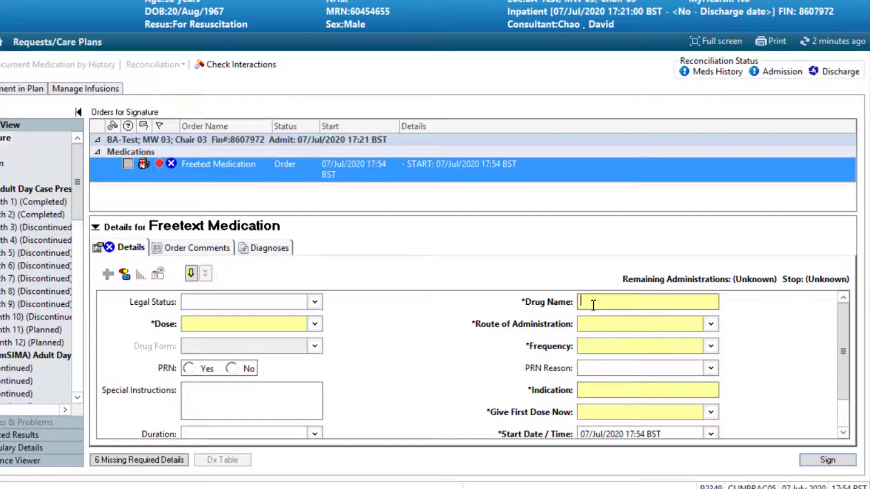
- Sign the Freetext Trimbow 87mcg/5mcg/9mcg inhaler order twice daily, then view the Drug Chart Summary
text(Trimbow 87mcg/5mcg/9mcg)
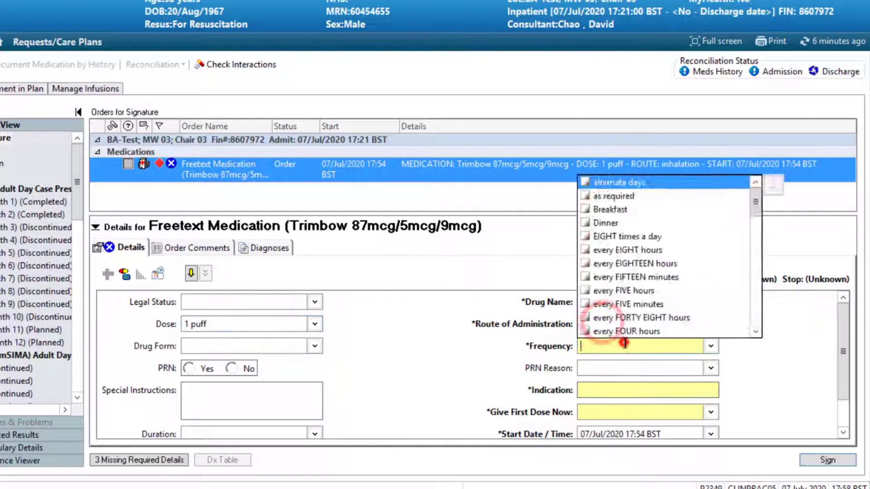
click(621, 345)
text(COPD)
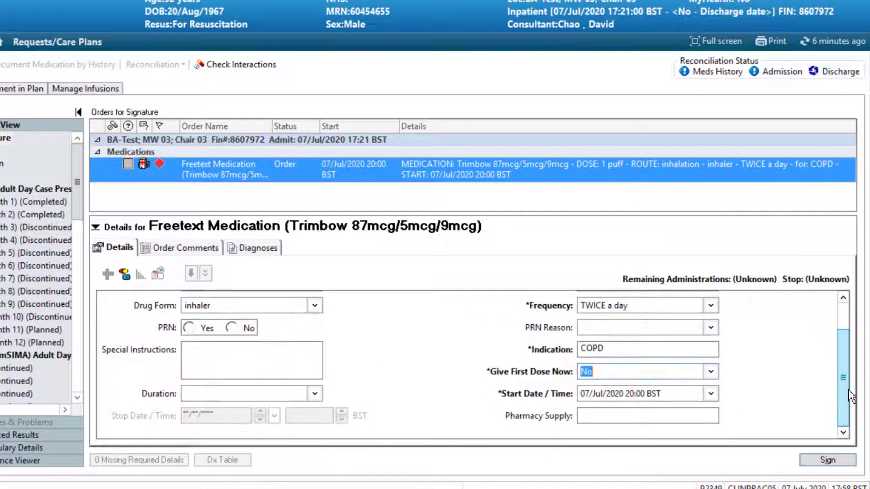
click(827, 460)
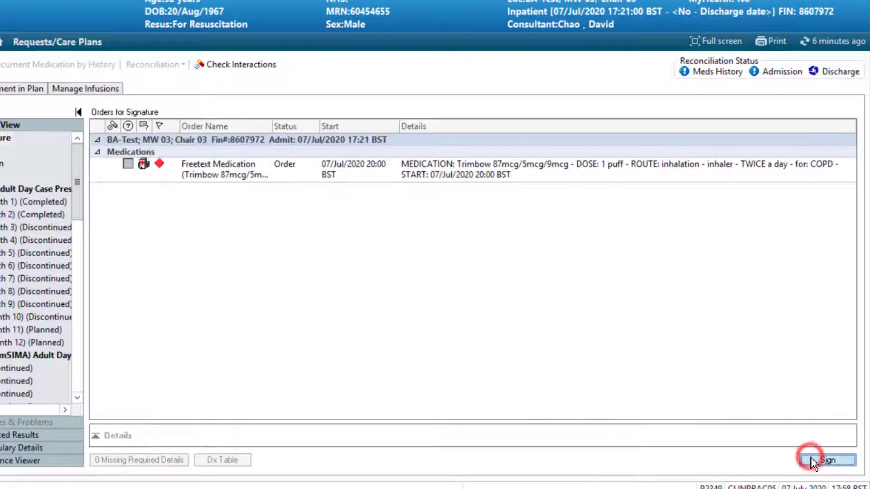
click(827, 460)
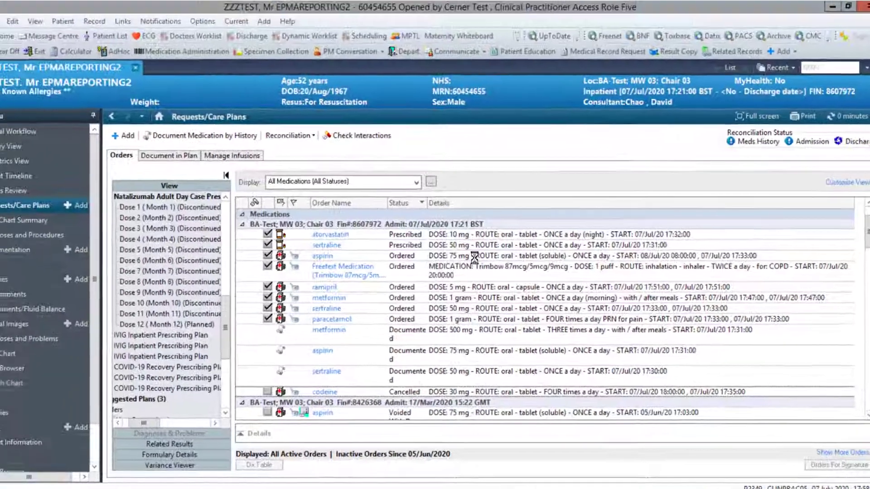
click(41, 226)
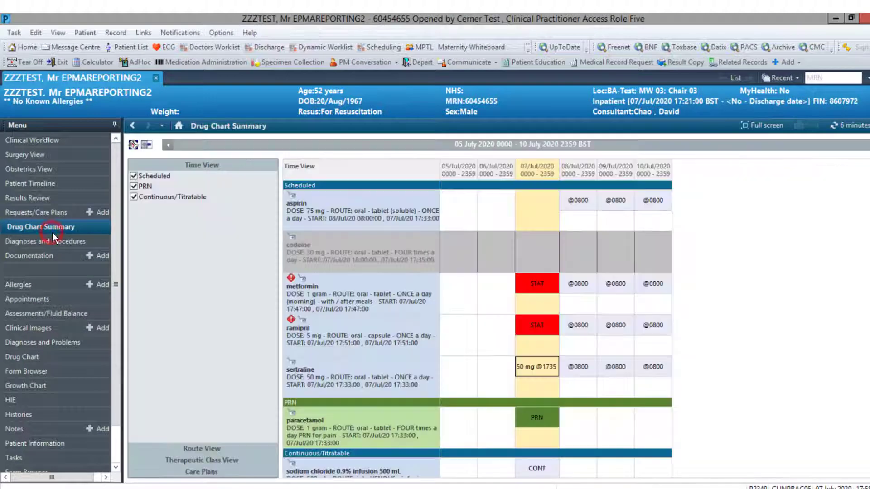